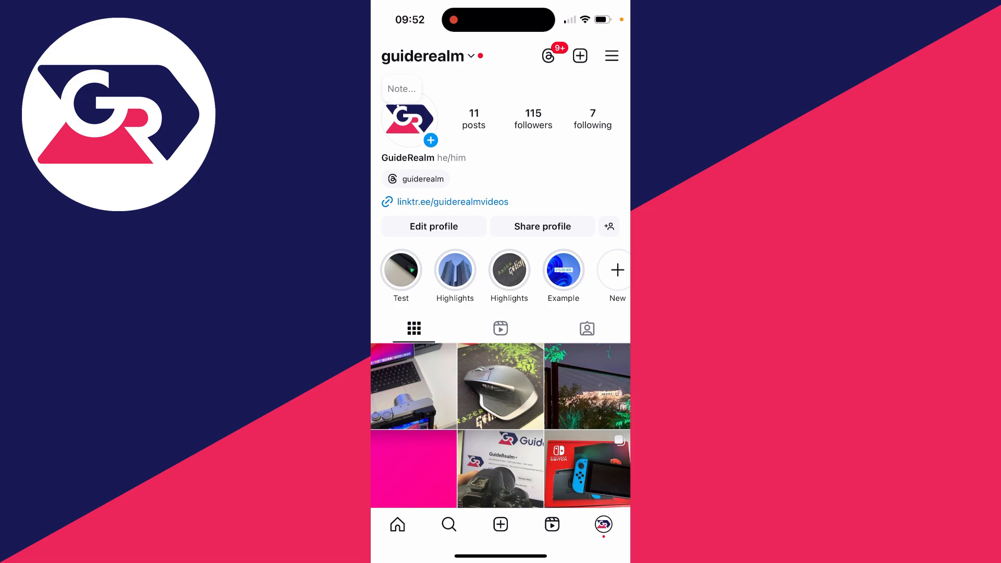
Reach Settings and activity from the profile's menu.
{"action": "left_click", "coordinate": [611, 55]}
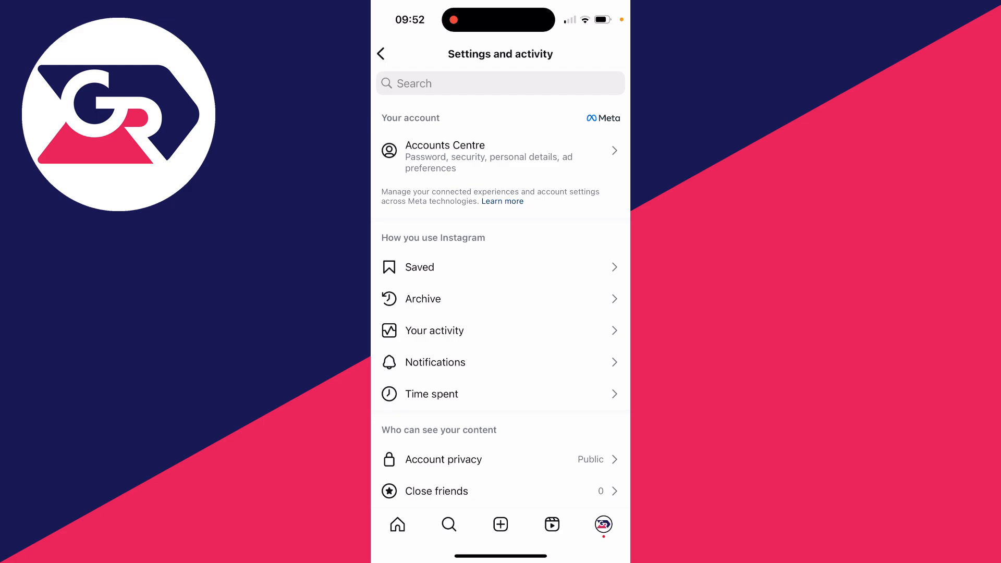
Find Messages and story replies under How others can interact with you and enter it.
{"action": "scroll", "scroll_direction": "down", "scroll_amount": 3}
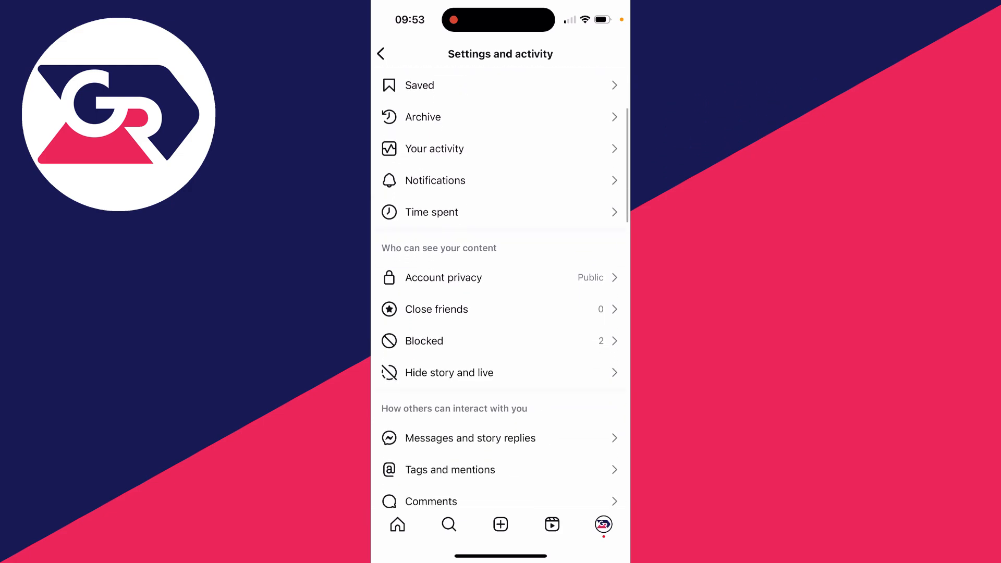
{"action": "scroll", "scroll_direction": "down", "scroll_amount": 3}
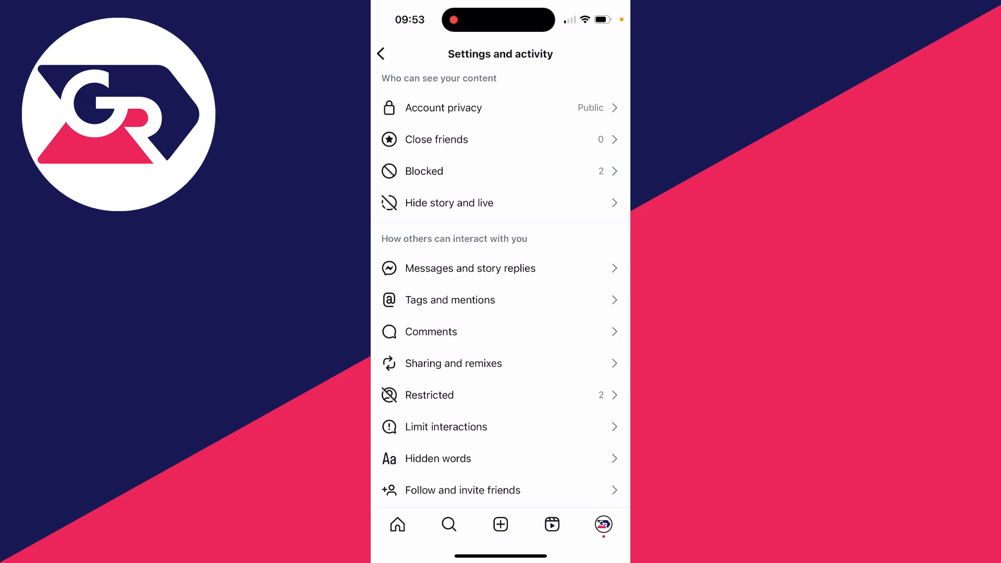
{"action": "left_click", "coordinate": [469, 268]}
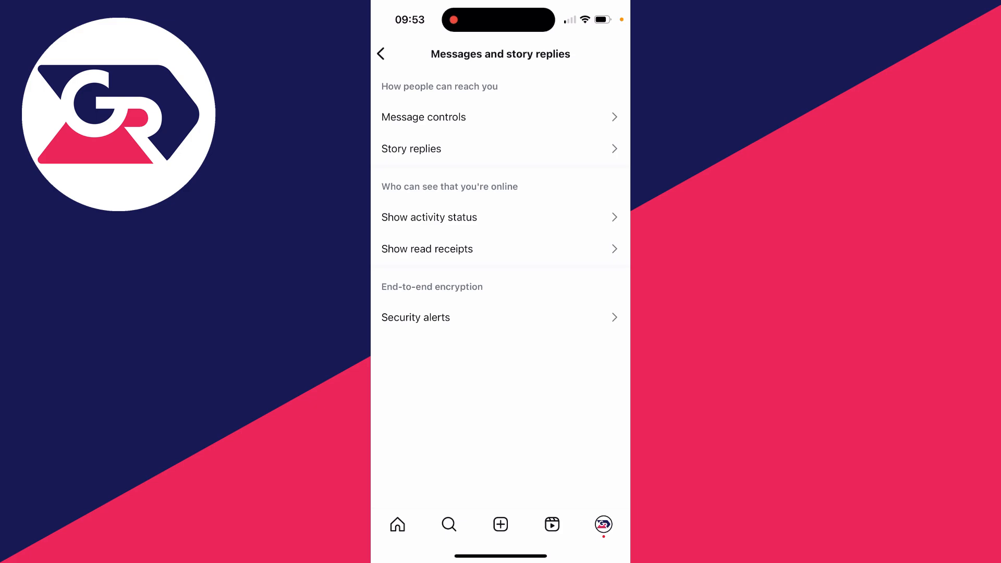
Enter Message controls and view delivery options for Your followers on Instagram.
{"action": "left_click", "coordinate": [423, 116]}
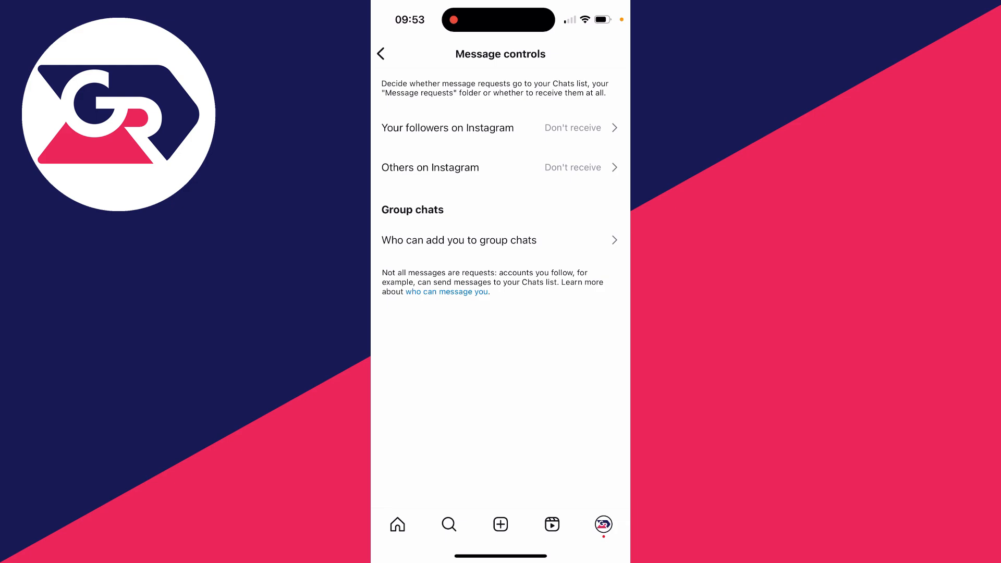
{"action": "left_click", "coordinate": [447, 127]}
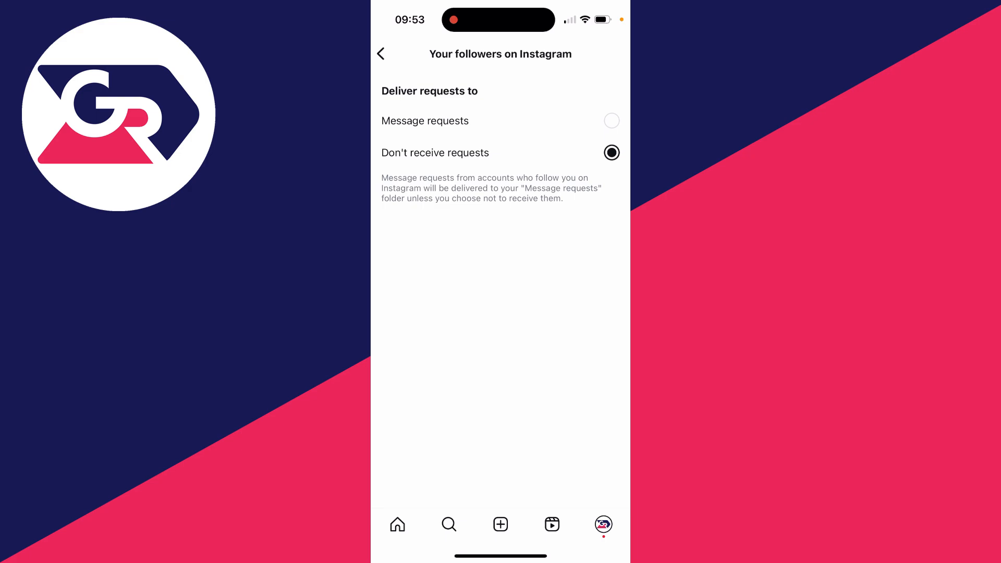
Toggle follower requests briefly, leave them on Don't receive requests, and return to Message controls.
{"action": "left_click", "coordinate": [380, 54]}
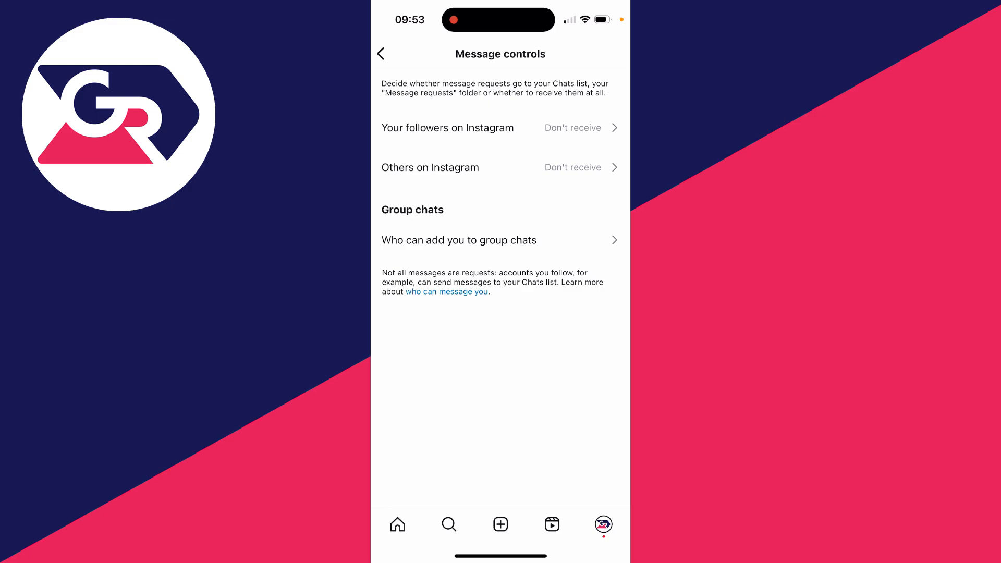
{"action": "left_click", "coordinate": [469, 127]}
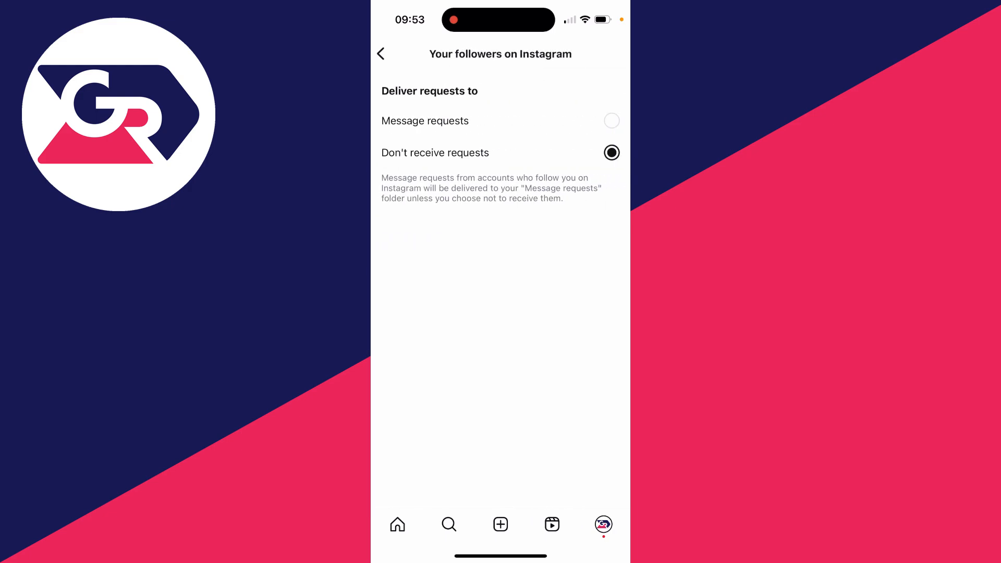
{"action": "left_click", "coordinate": [611, 121]}
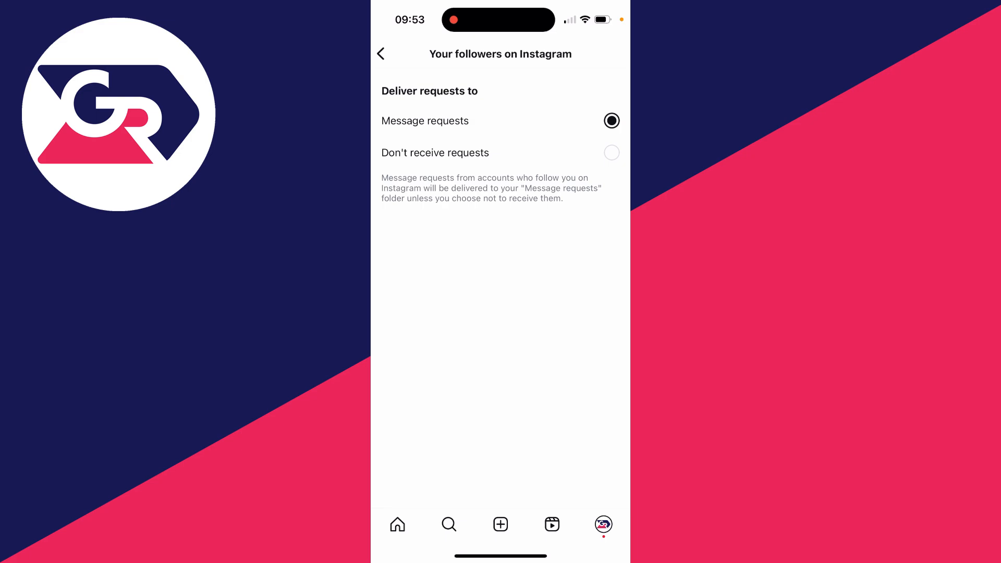
{"action": "left_click", "coordinate": [611, 152]}
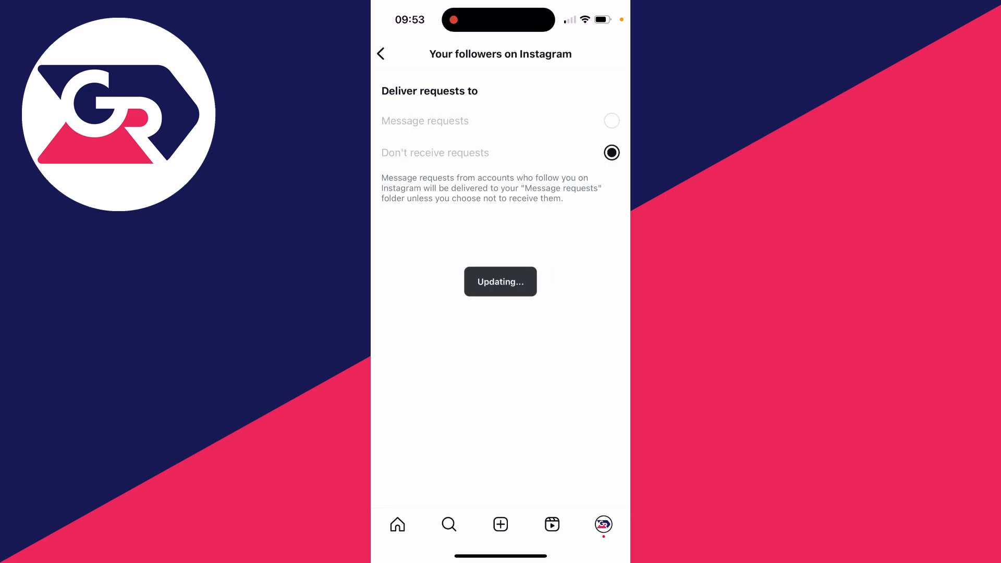
{"action": "left_click", "coordinate": [381, 55]}
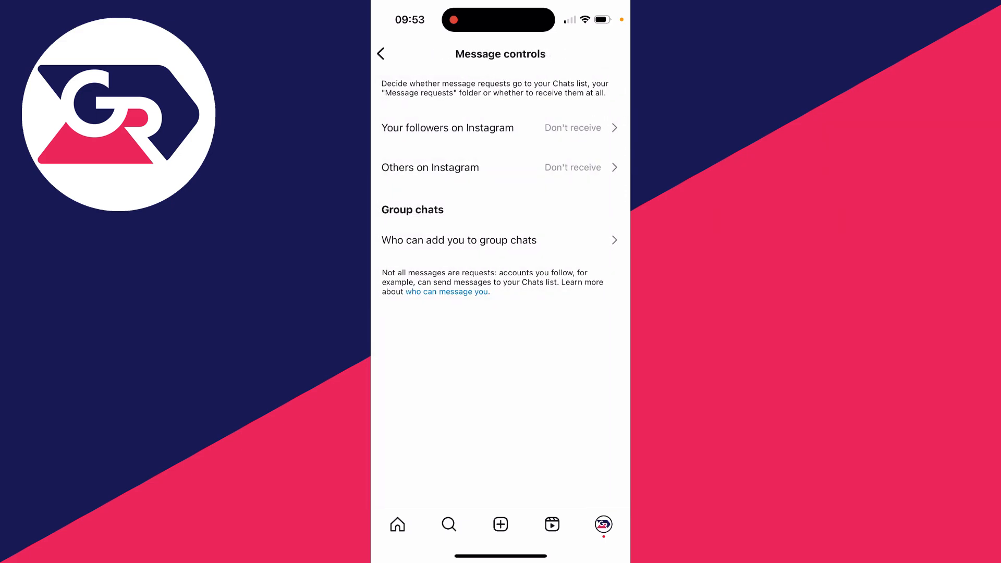